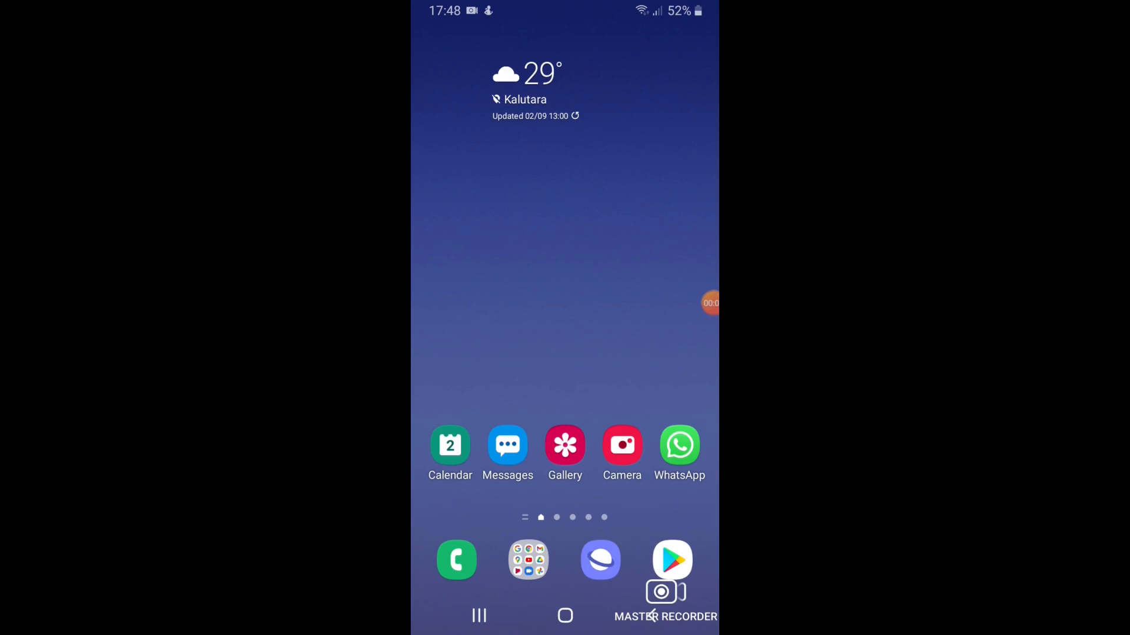
# Reach the Scratch for XBOT listing via the recent 'scratch xbot' search.
pyautogui.click(671, 560)
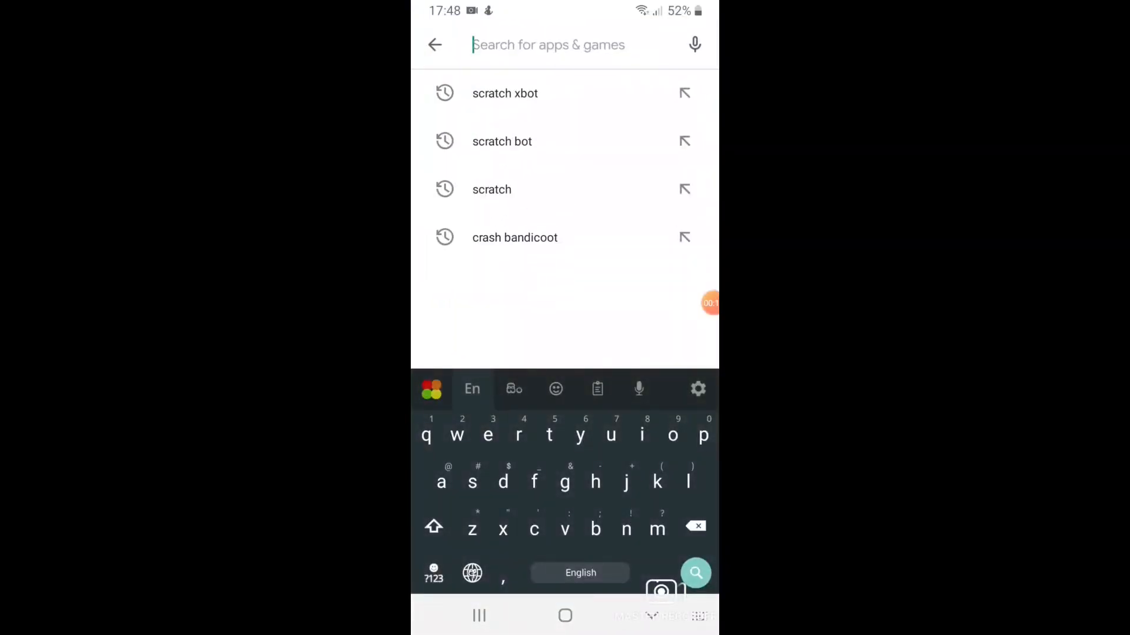
pyautogui.click(504, 93)
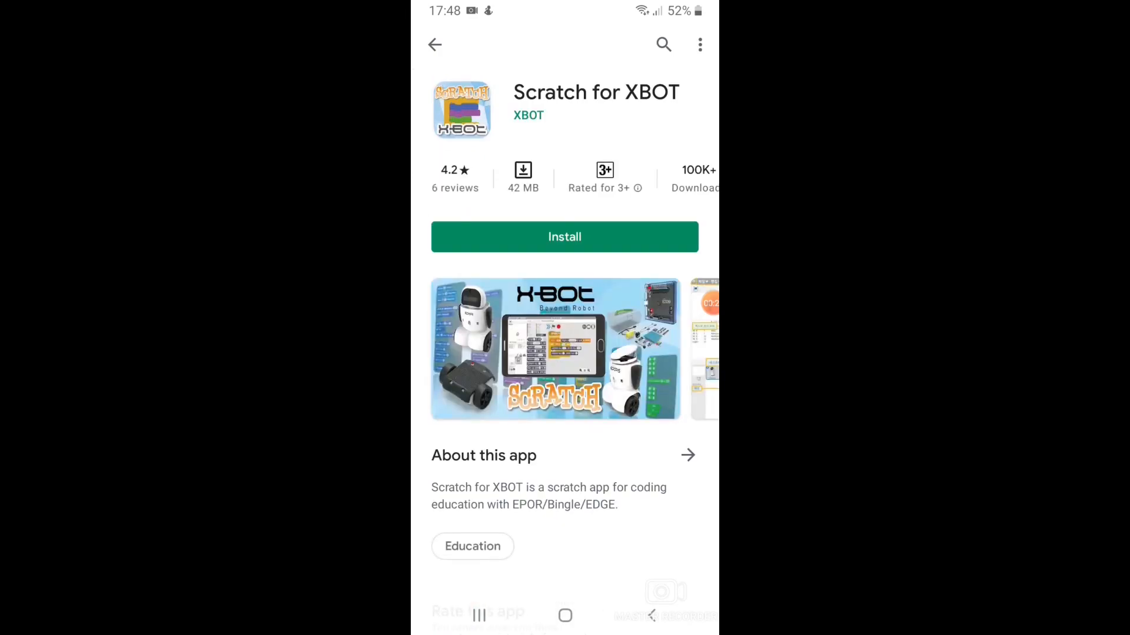
# Install Scratch for XBOT, then leave the store for the app drawer.
pyautogui.click(563, 236)
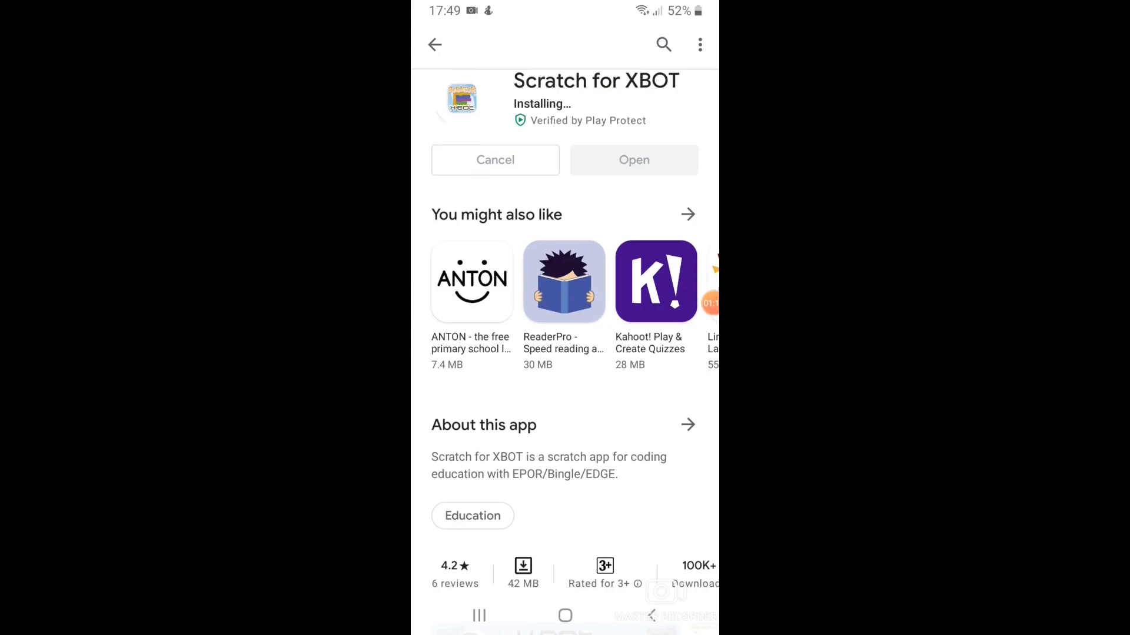
pyautogui.scroll(3)
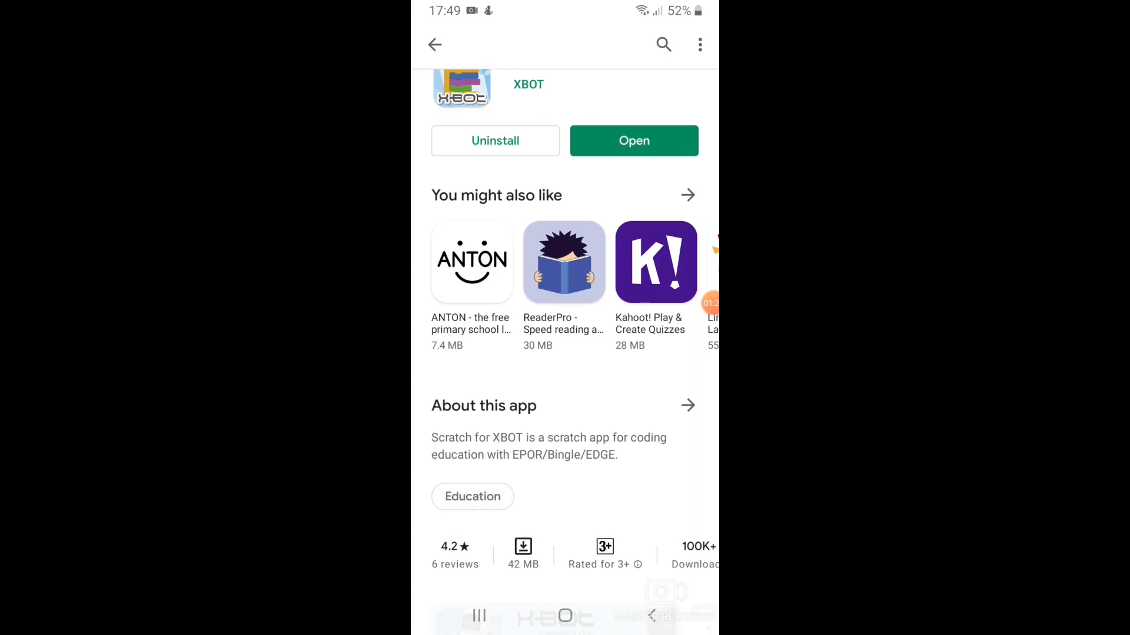
pyautogui.click(565, 615)
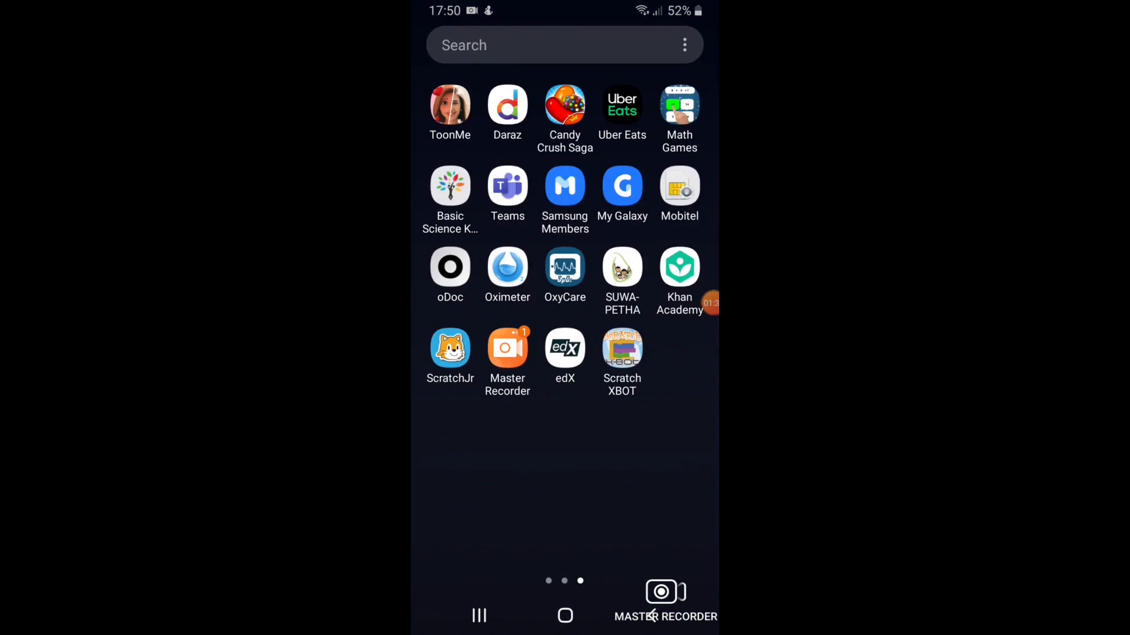
# Launch Scratch XBOT and answer its Bluetooth permission prompt to reach the editor.
pyautogui.click(621, 345)
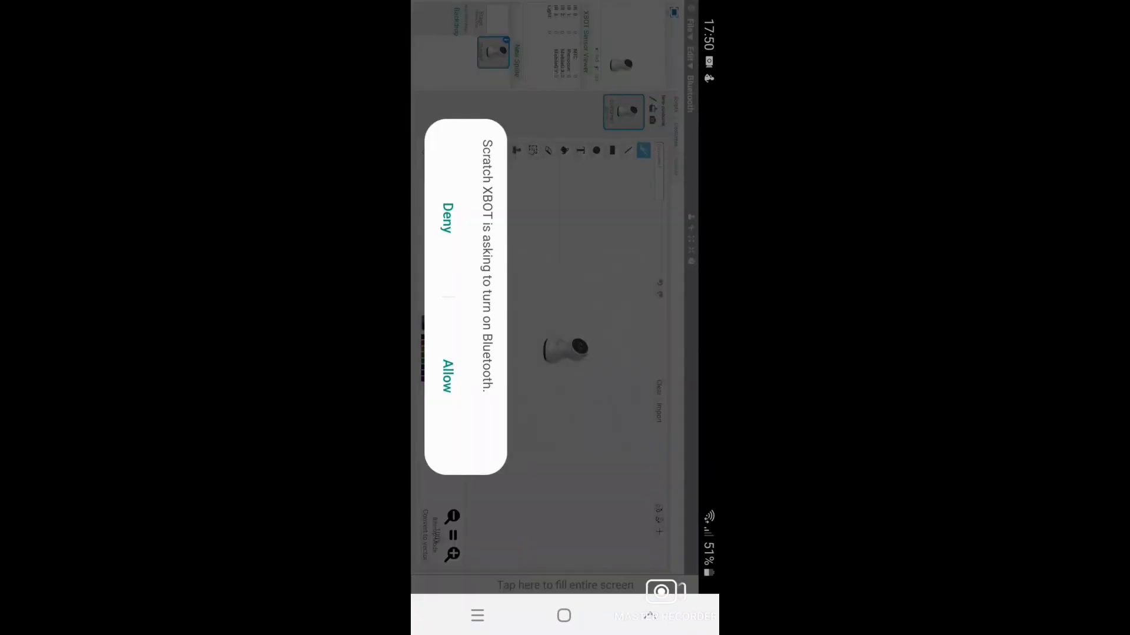
pyautogui.click(444, 374)
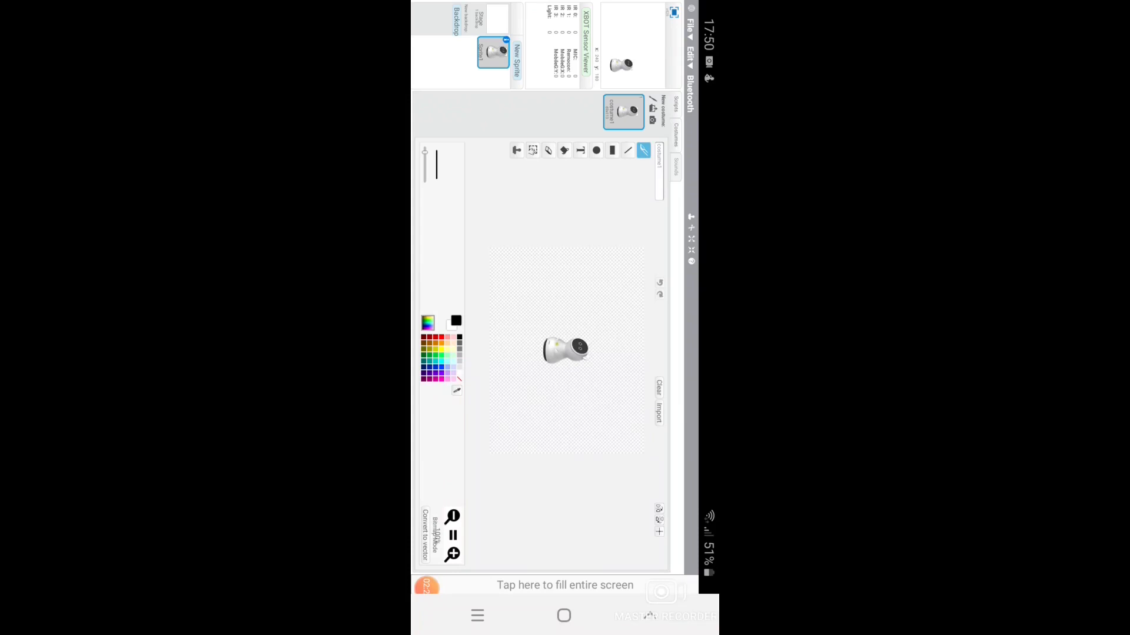
# Show the Scripts view with the Motion blocks, then return to the home screen.
pyautogui.click(675, 107)
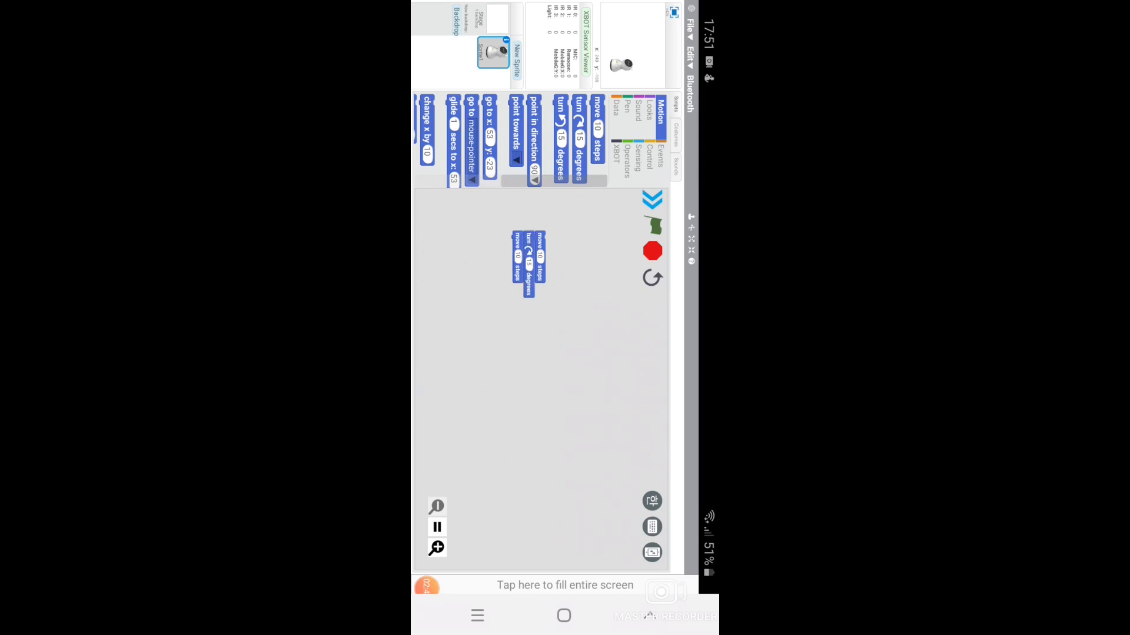
pyautogui.click(655, 143)
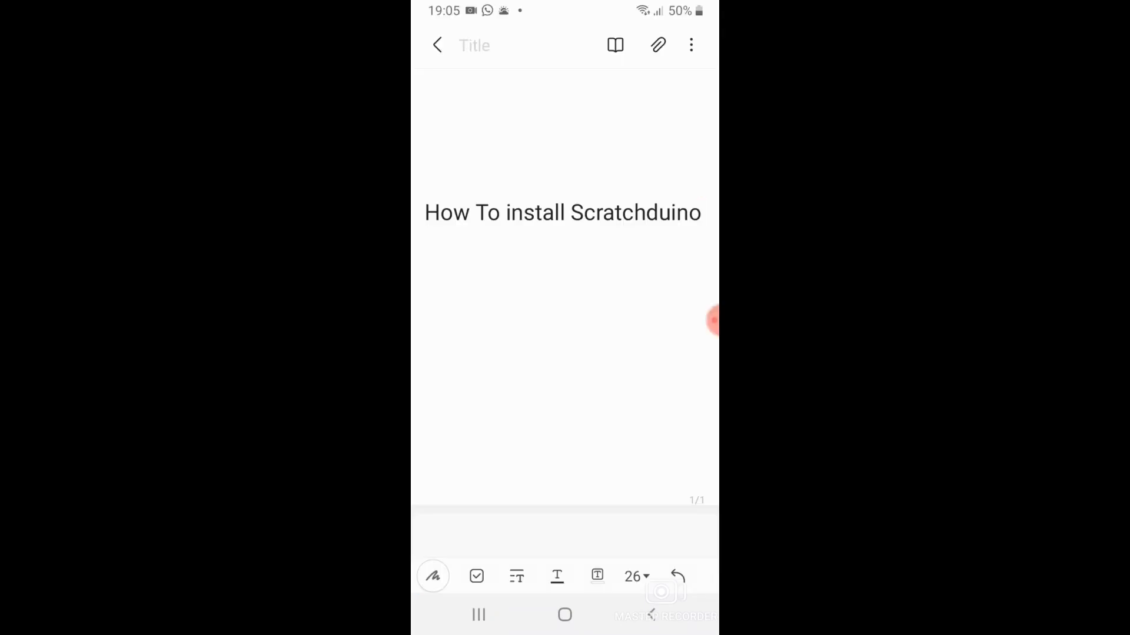
pyautogui.click(565, 614)
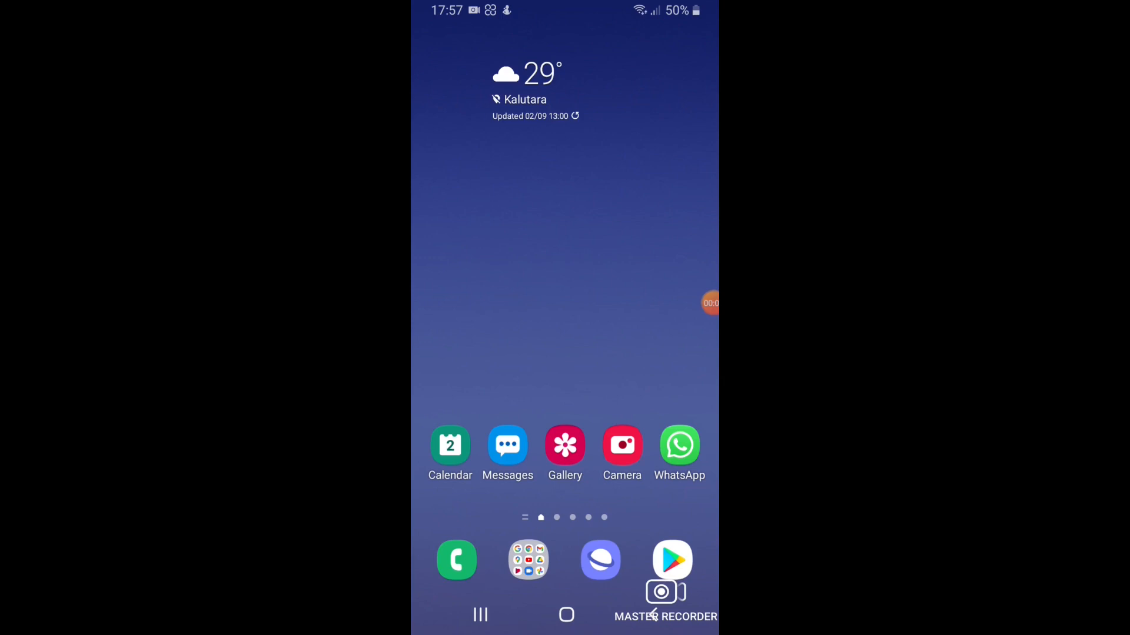
# Search 'scratchdu', install Scratchduino and accept its requested permissions.
pyautogui.click(671, 560)
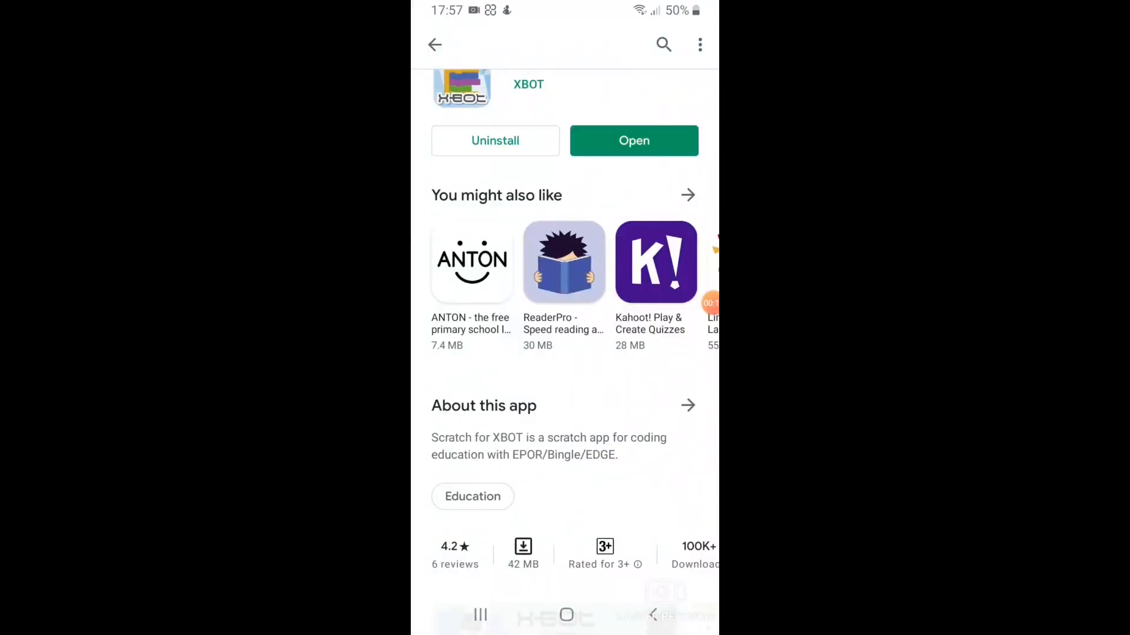
pyautogui.click(662, 45)
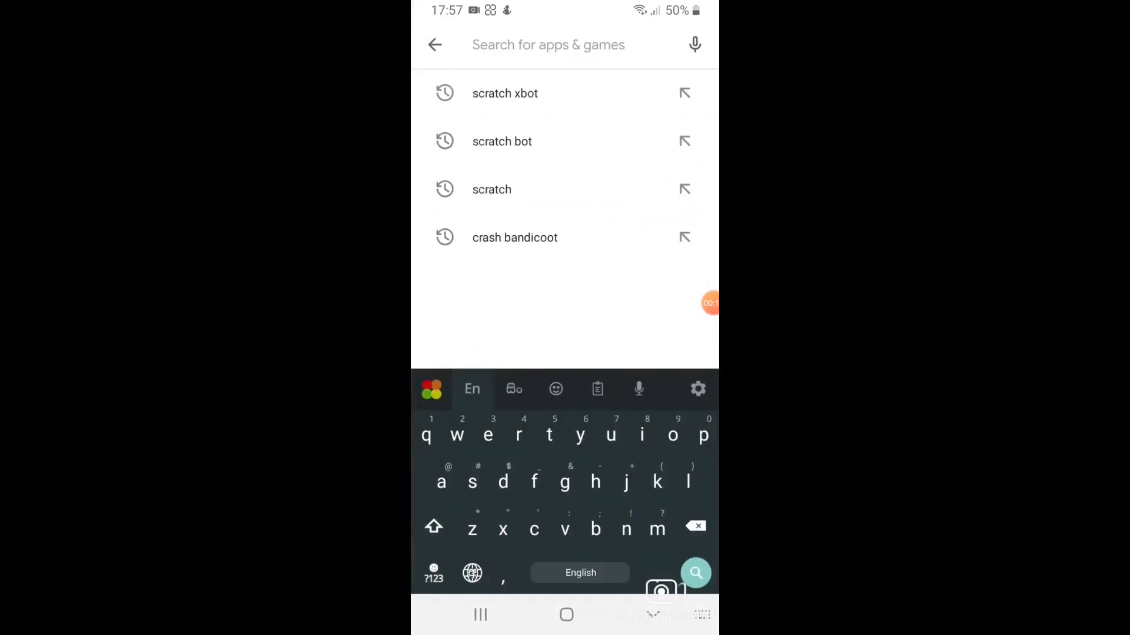
pyautogui.write('scratchdu')
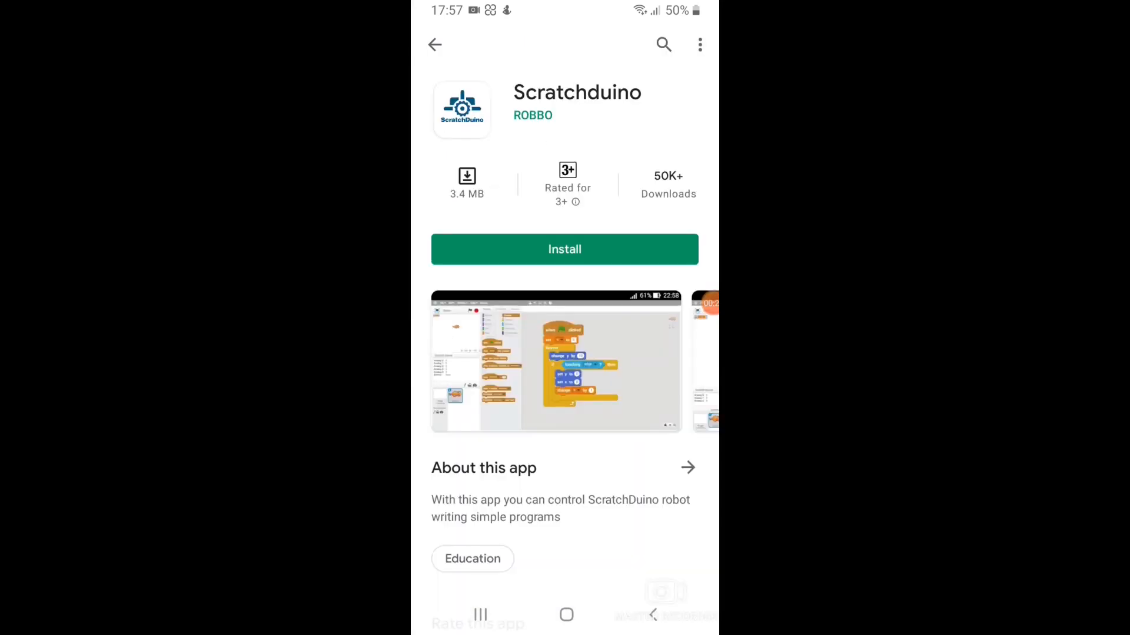
pyautogui.click(563, 250)
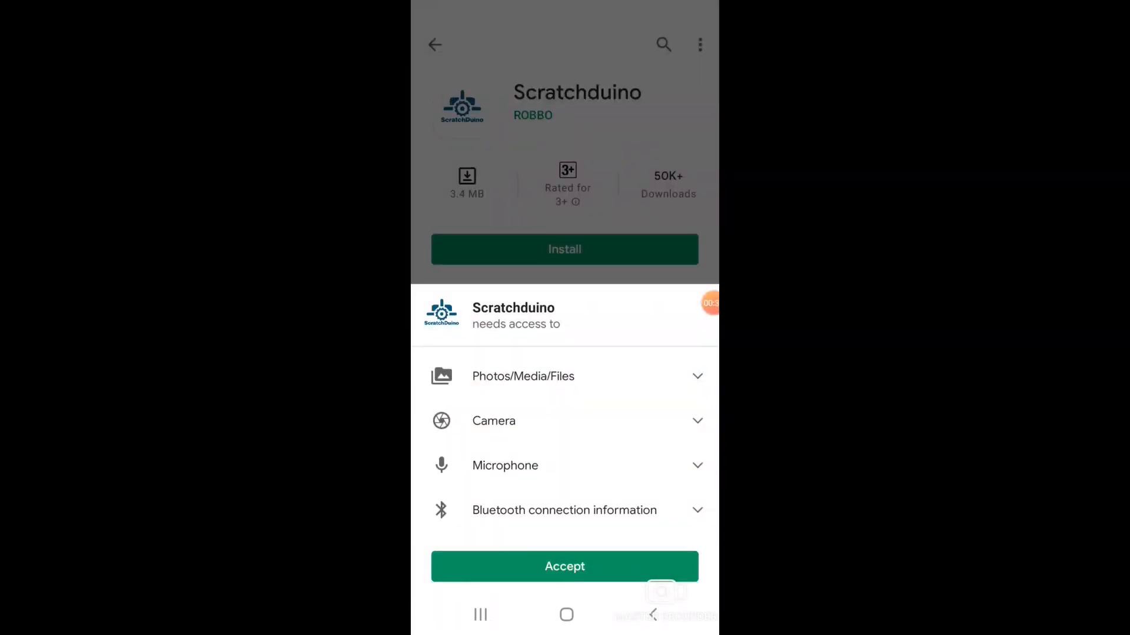
pyautogui.click(564, 566)
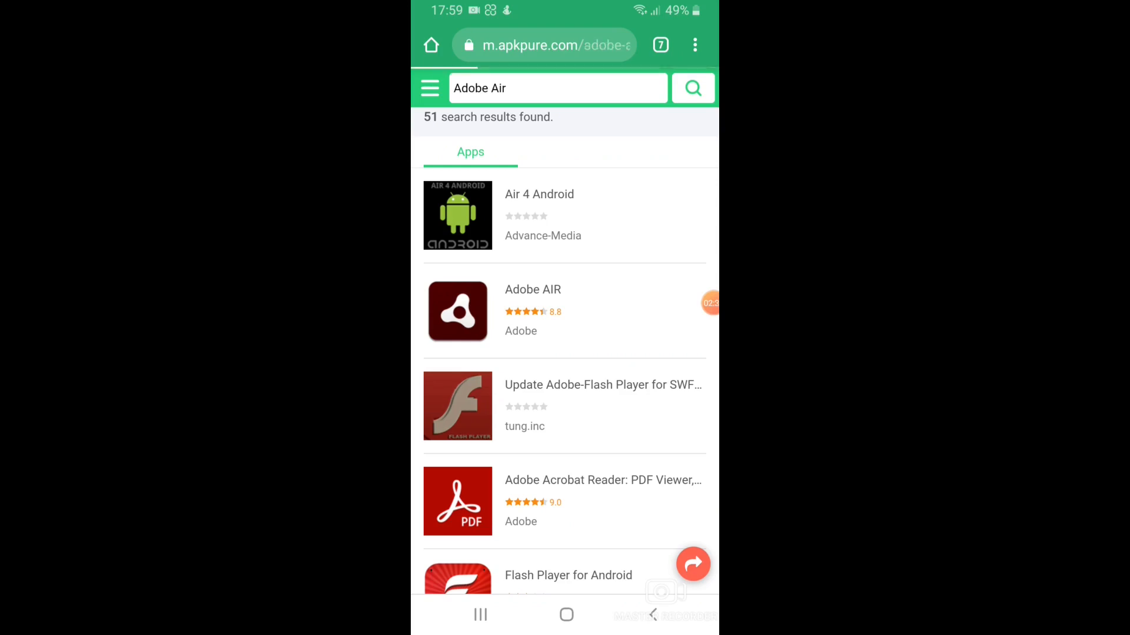
# Open the Adobe AIR result and download its 21.7 MB APK.
pyautogui.click(532, 289)
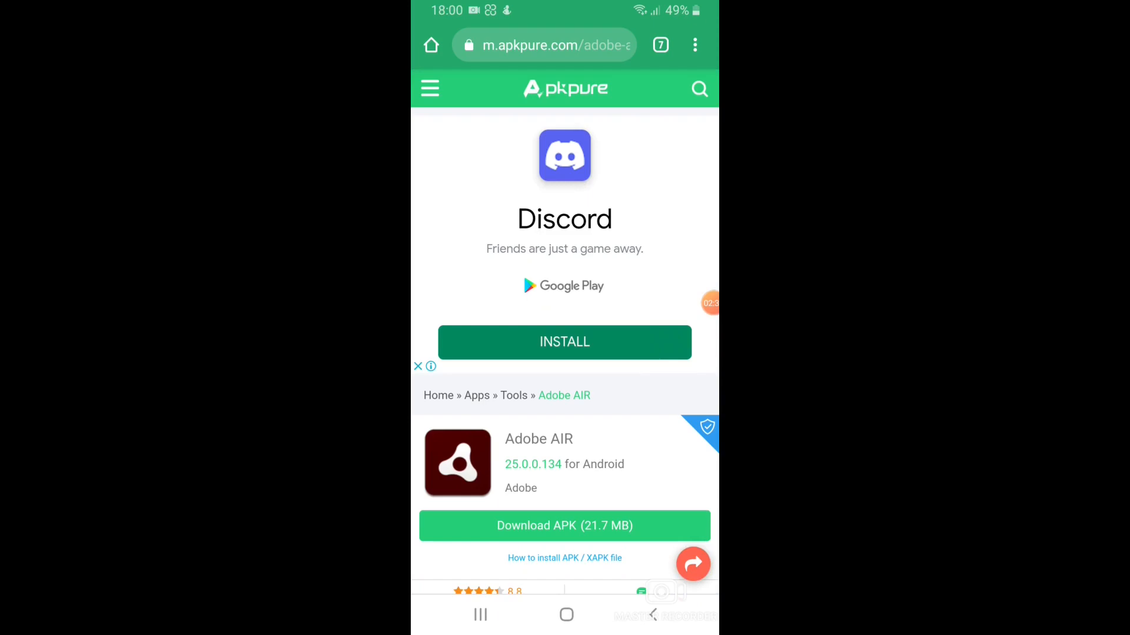
pyautogui.click(564, 524)
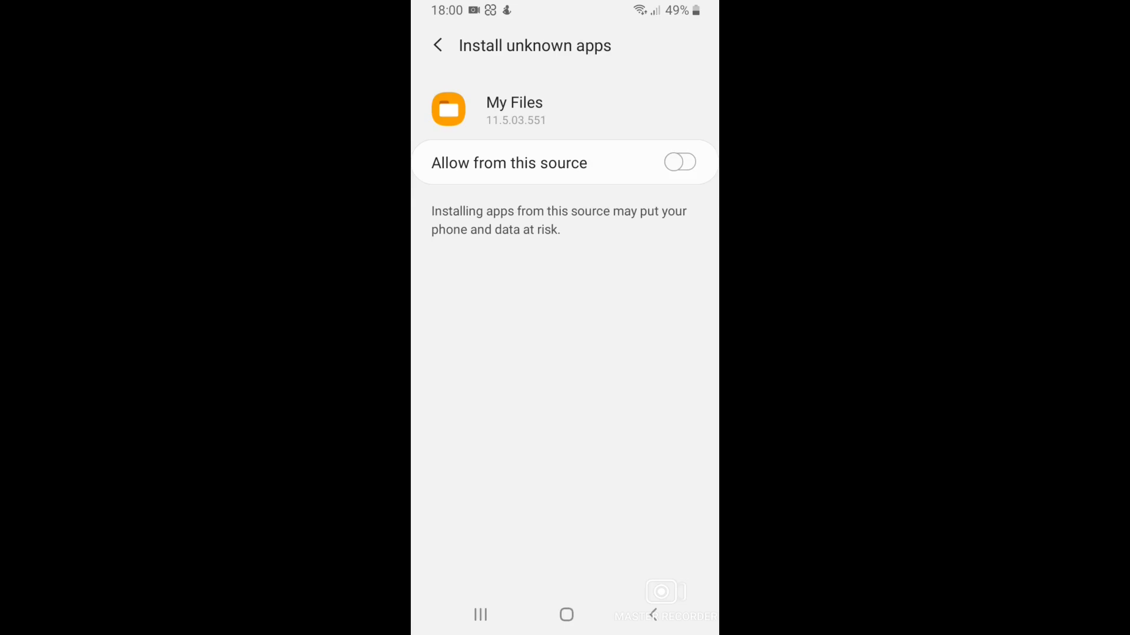
# Allow installs from My Files and install the downloaded Adobe AIR package.
pyautogui.click(678, 162)
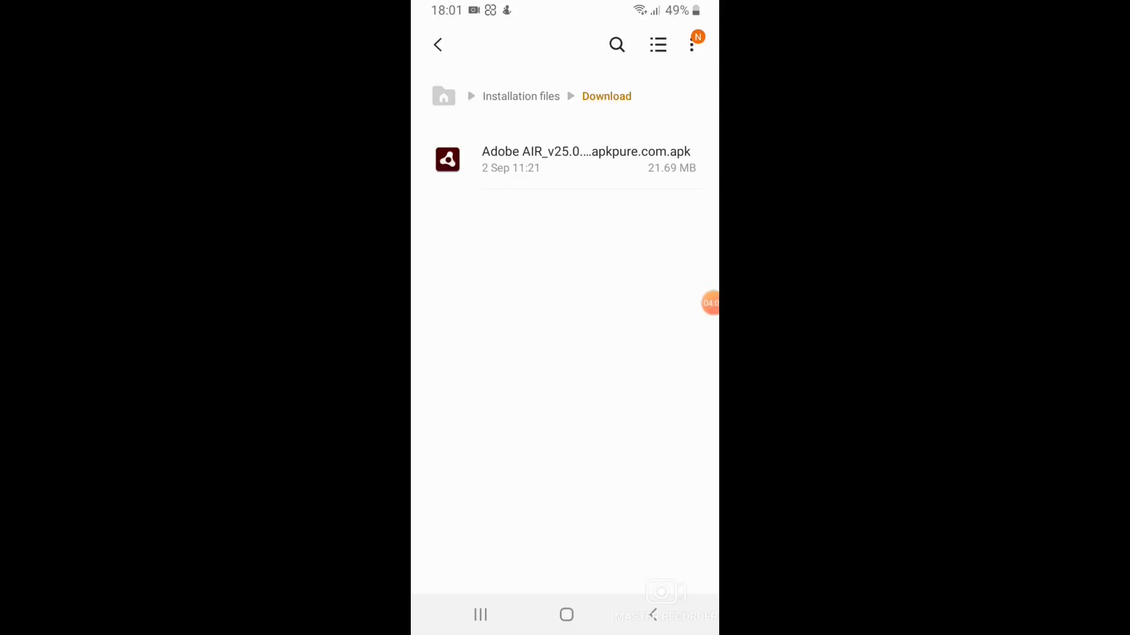
pyautogui.click(566, 614)
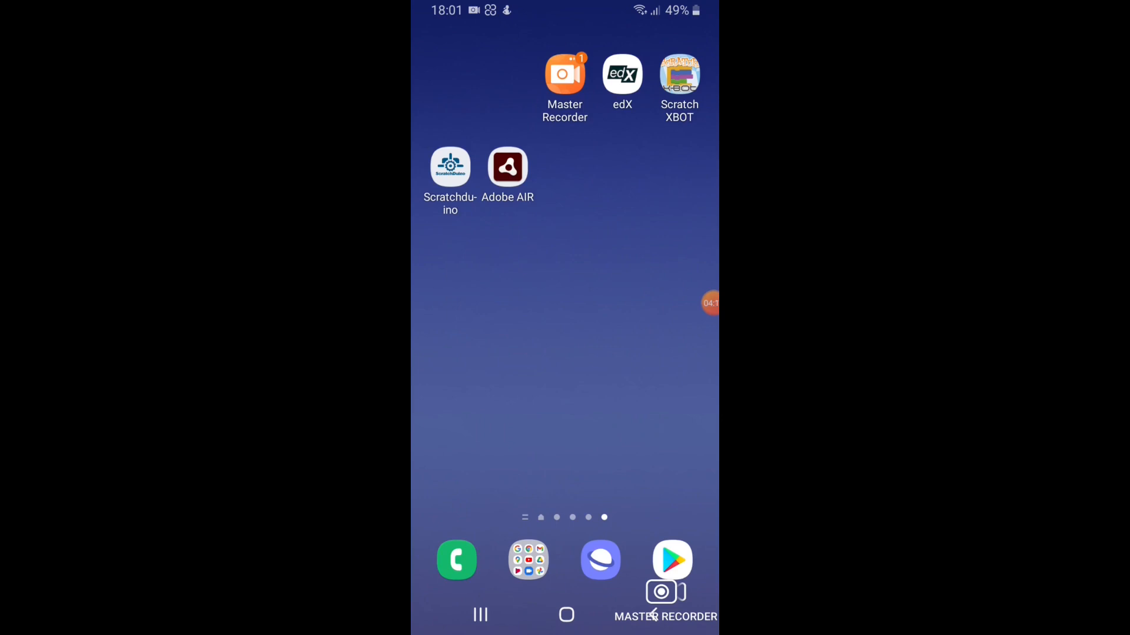
# Launch Scratchduino, grant microphone, storage and camera access, and dismiss the older-Android warning.
pyautogui.click(450, 167)
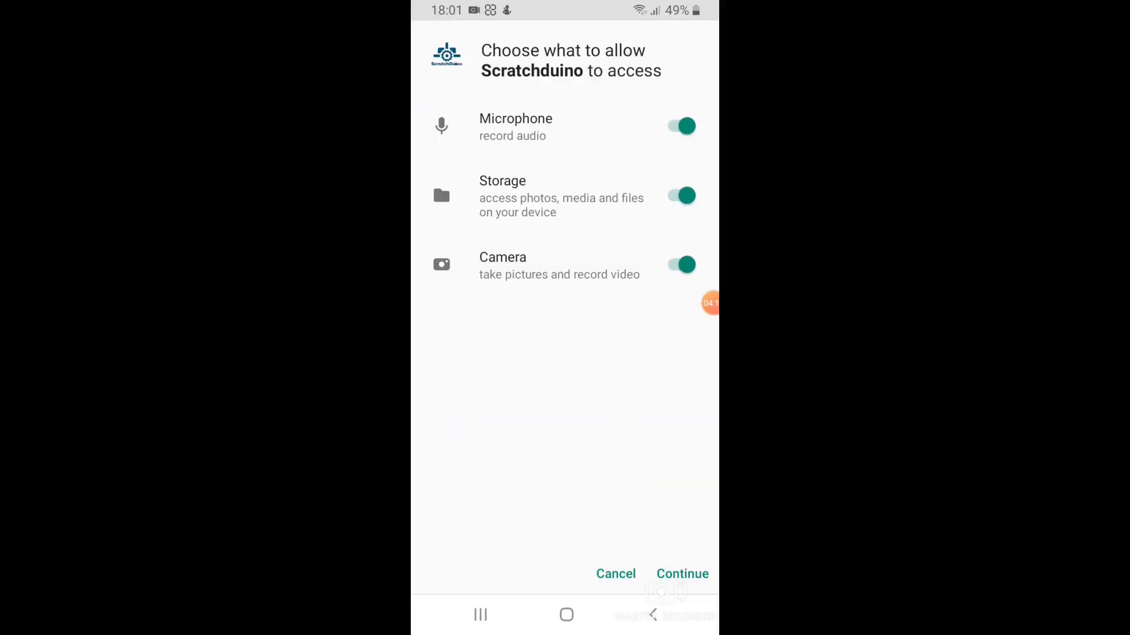
pyautogui.click(682, 573)
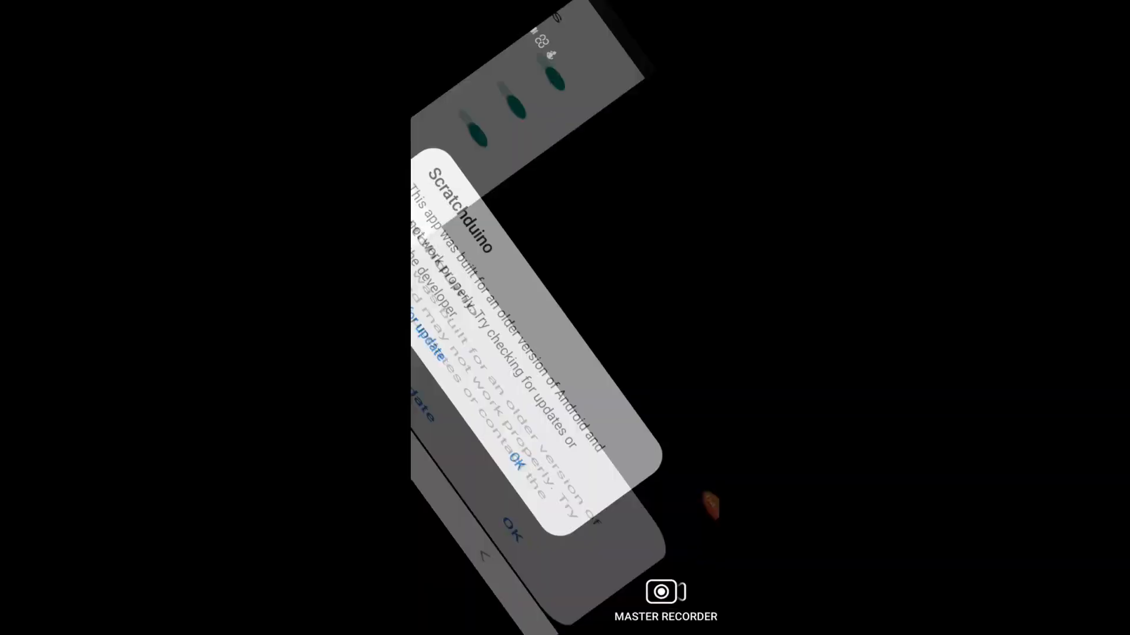
pyautogui.click(513, 461)
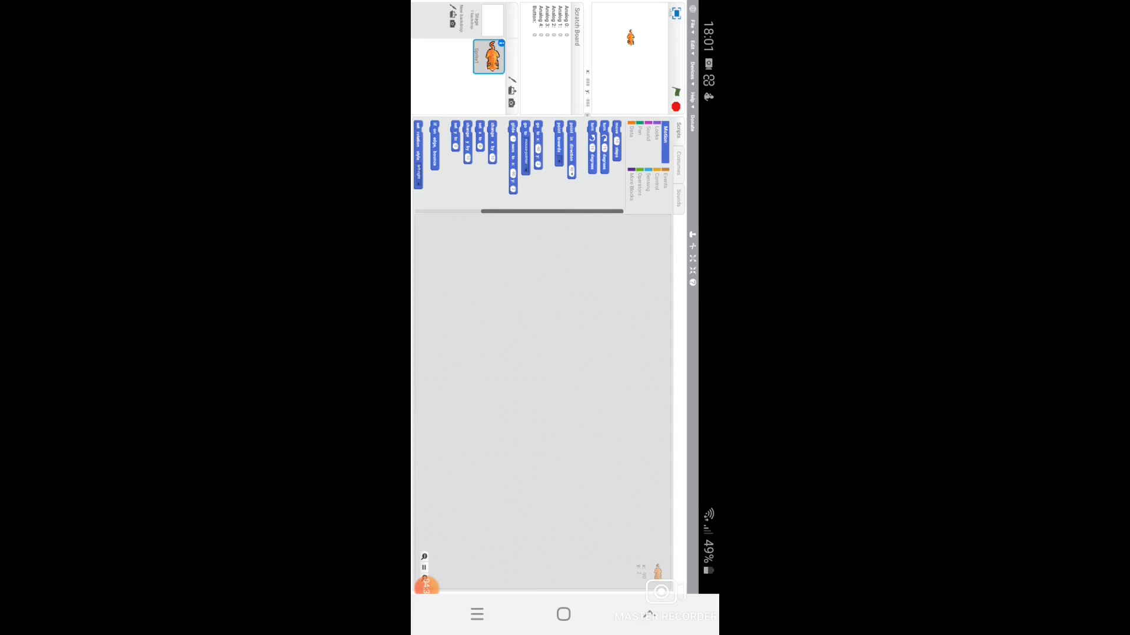